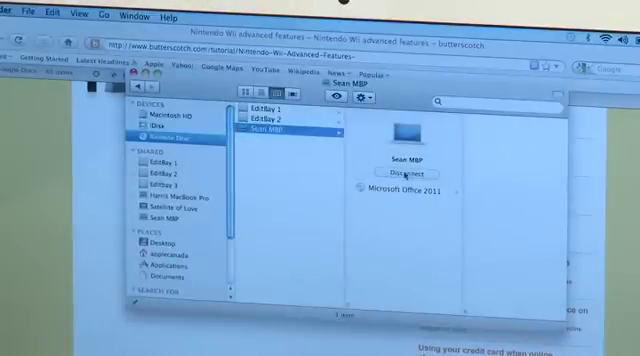
- Select the Microsoft Office 2011 disc under the remote Mac in the Remote Disc column
{"action": "left_click", "coordinate": [400, 188]}
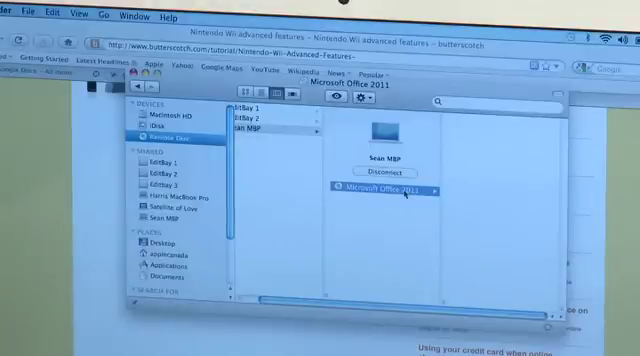